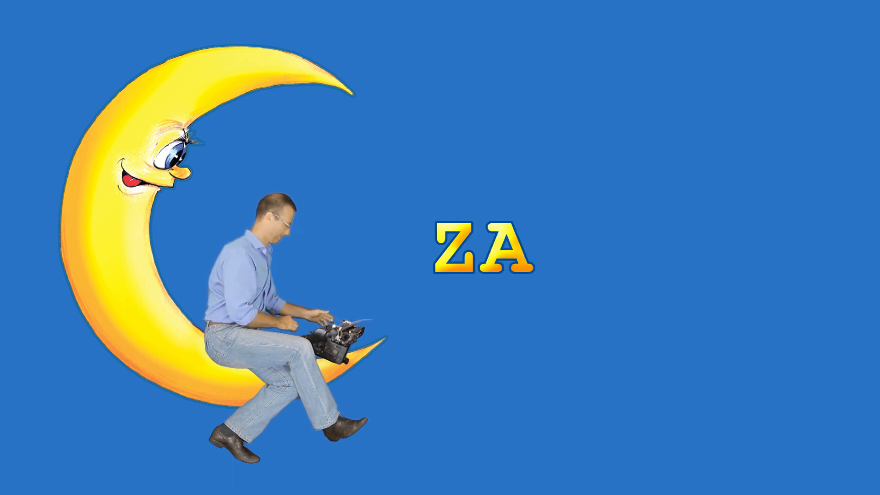
text(GAD)
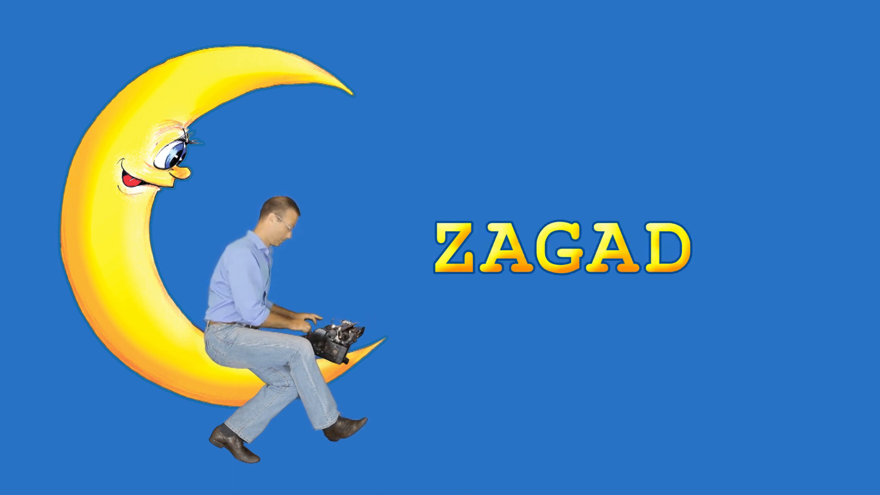